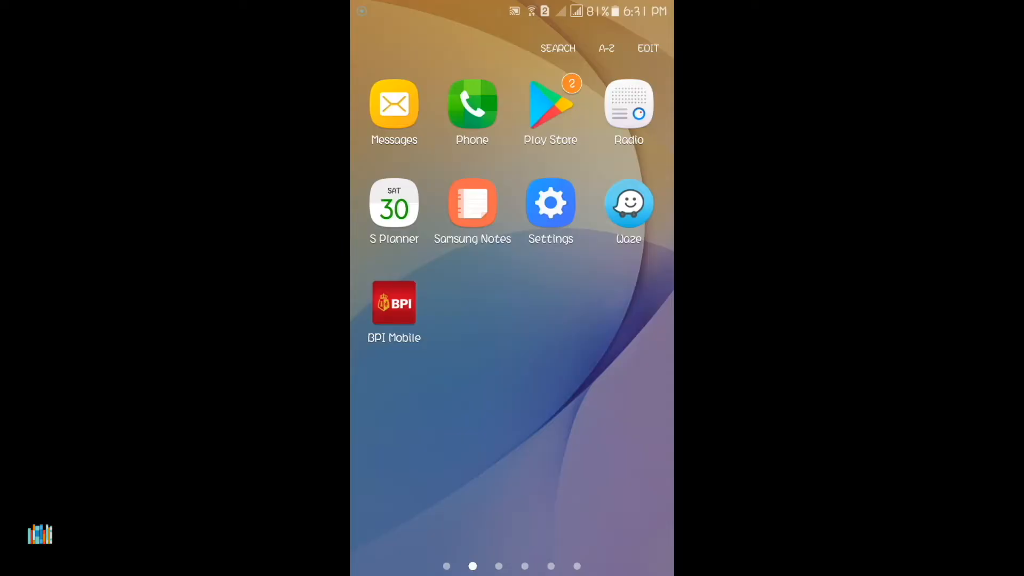
Launch Google Play Store from the home screen to find and install mLibro.
click(551, 111)
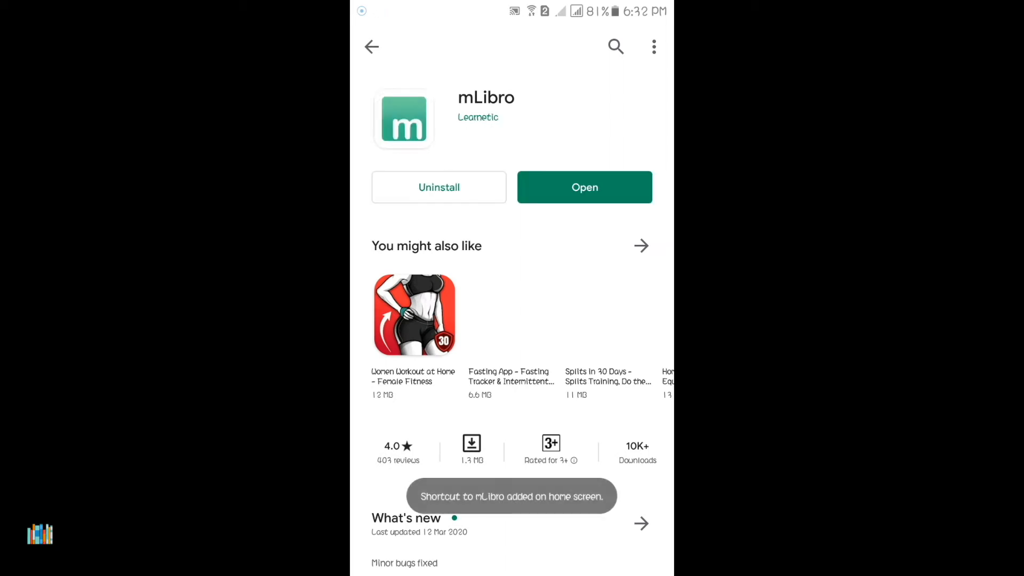
Start the installed mLibro from its store page, reaching the mCourser version prompt.
click(584, 186)
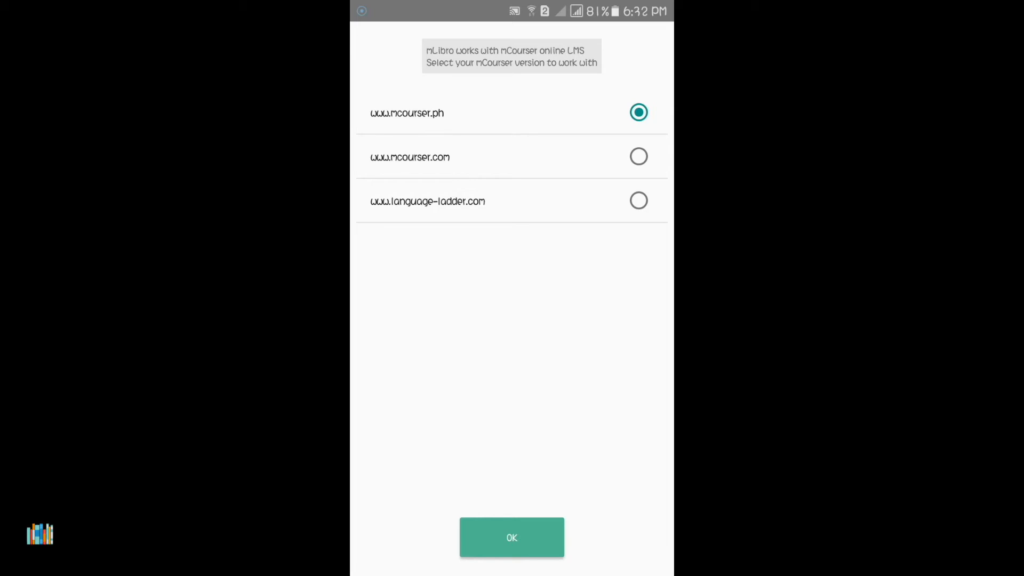
click(511, 537)
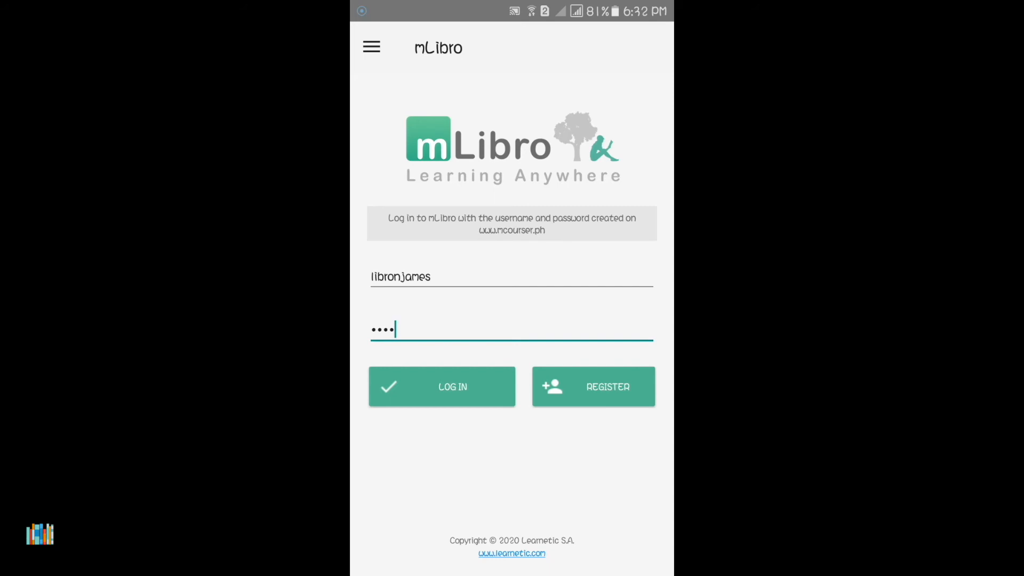
click(441, 386)
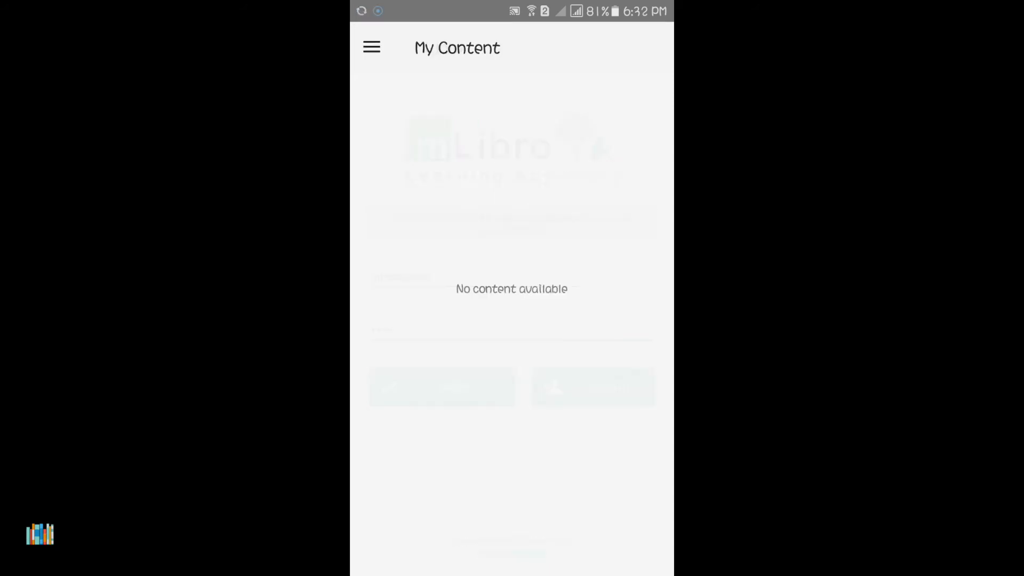